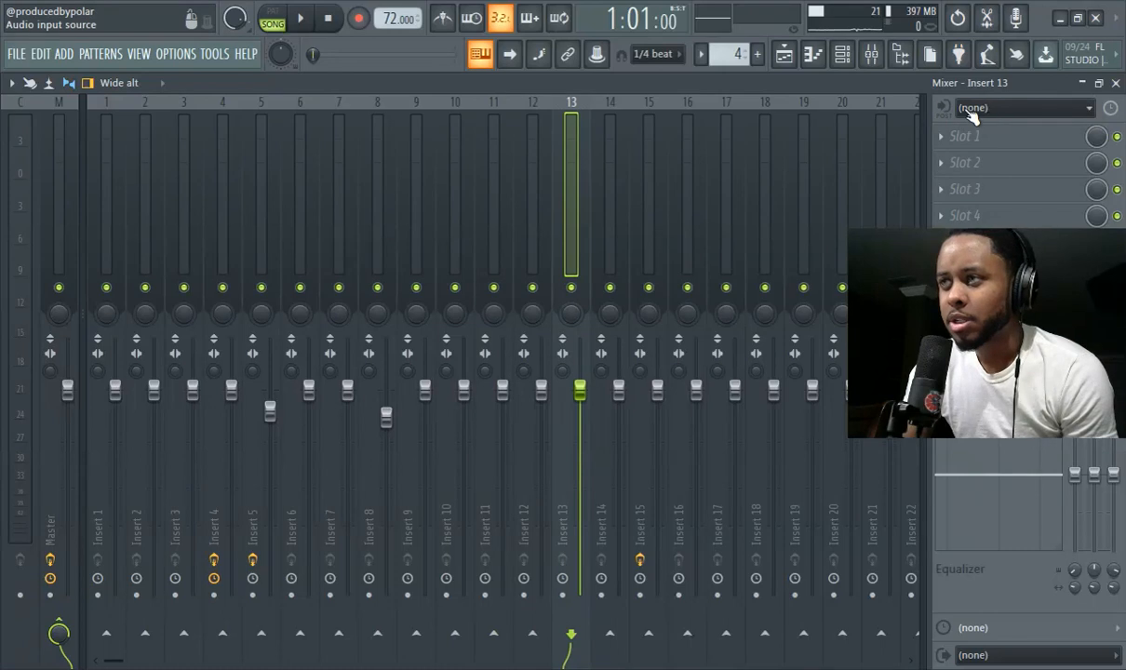
Step: Choose In 1 as the audio input source for mixer insert 13
click(1019, 106)
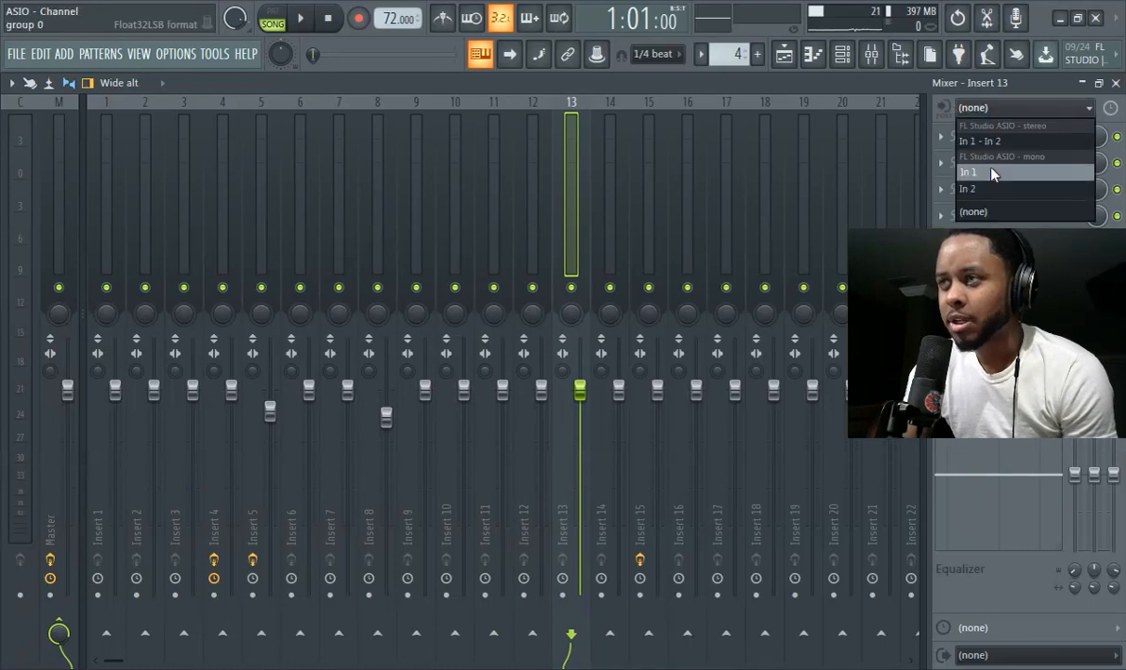
click(968, 171)
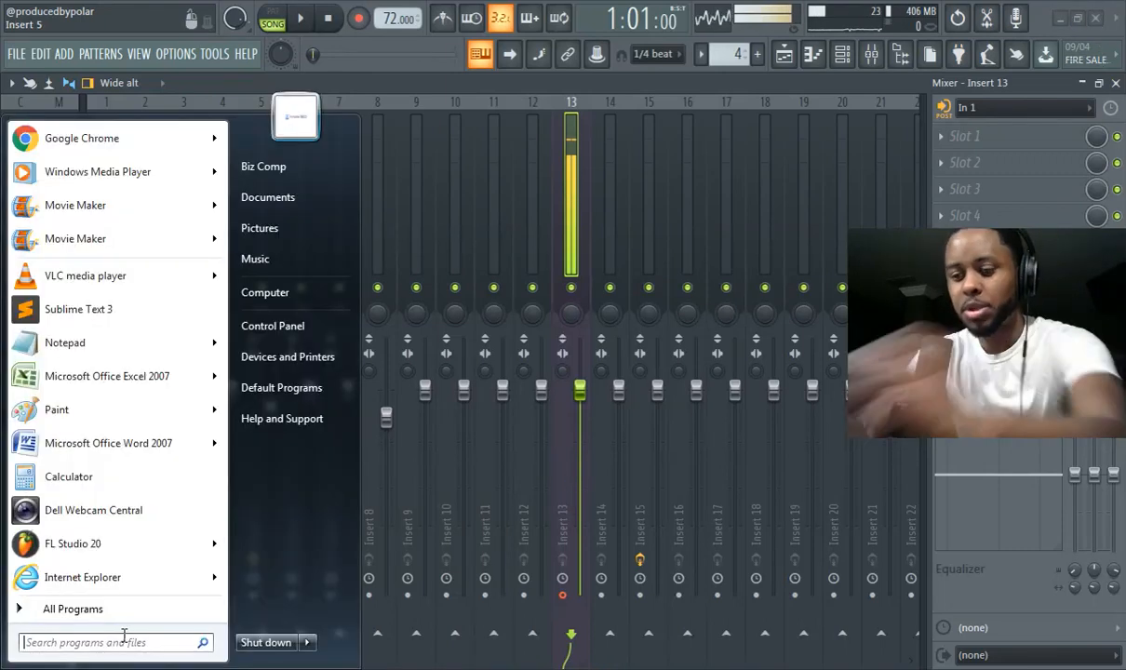
Step: Search 'sound', confirm the USB microphone is the default recording device, and close Sound settings
text(sound)
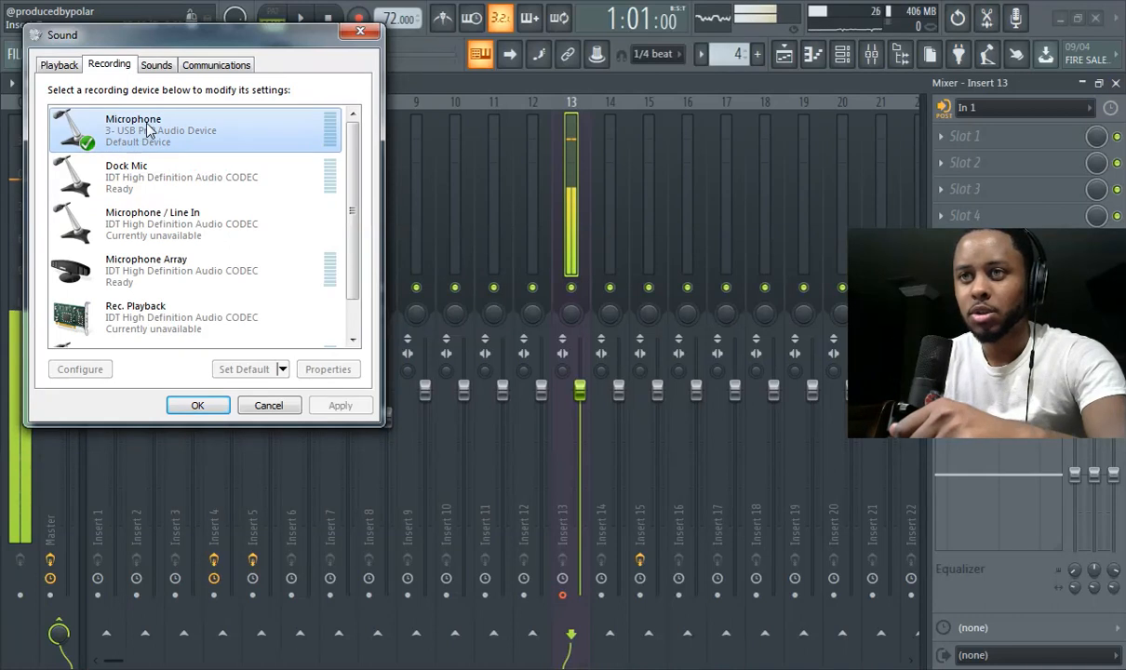
right_click(145, 128)
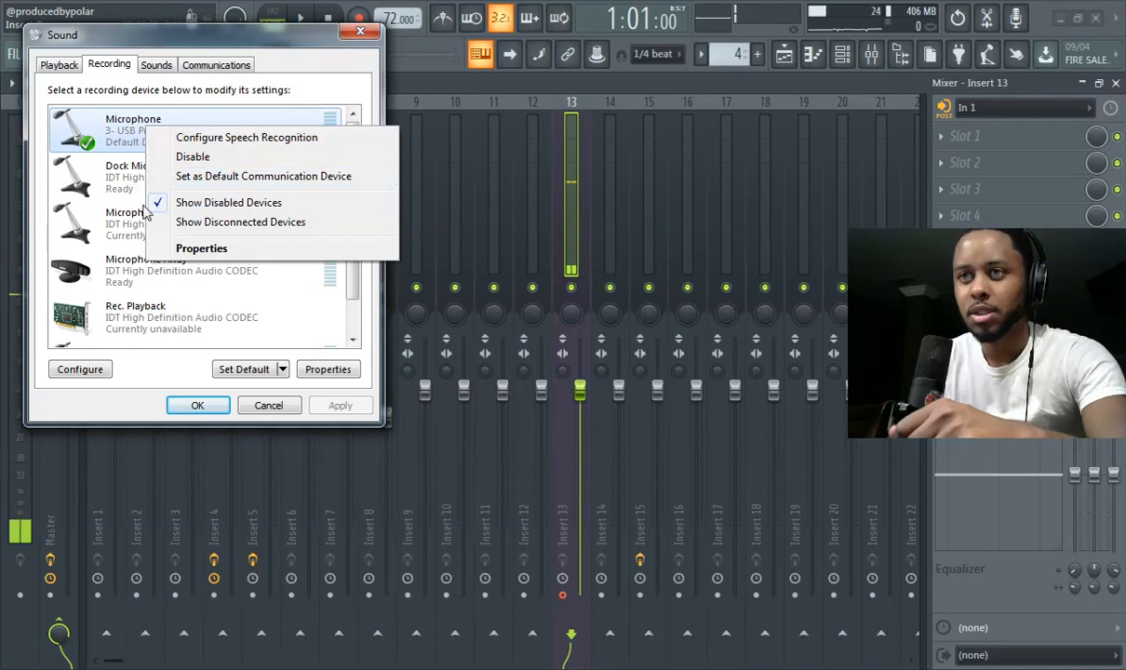
right_click(126, 177)
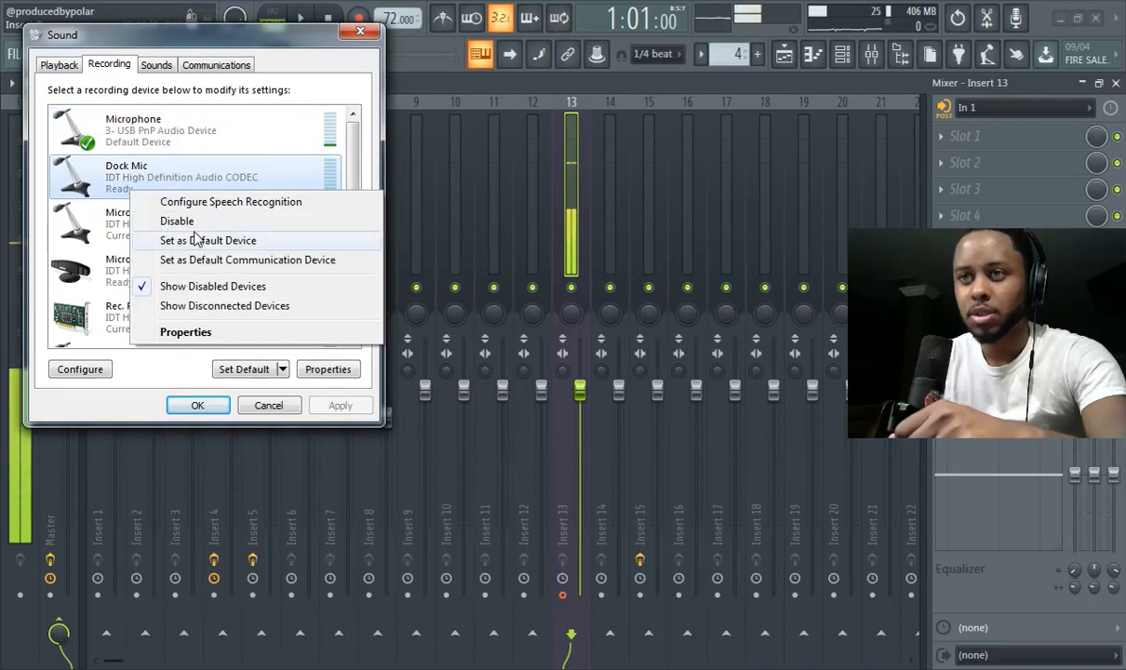
click(208, 240)
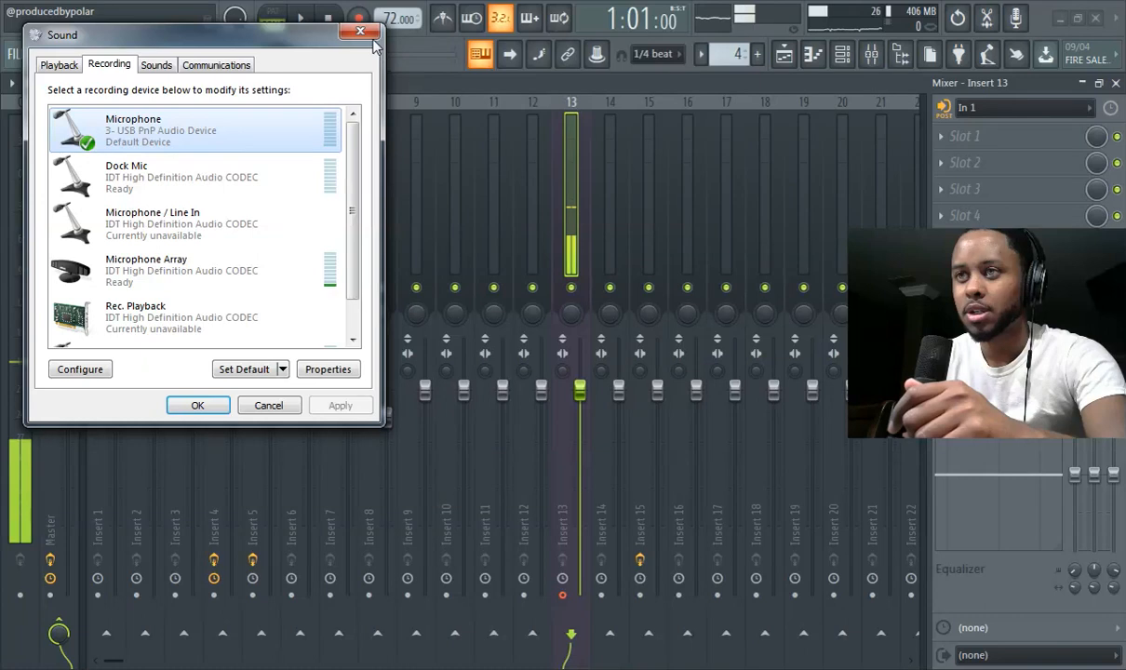
click(361, 30)
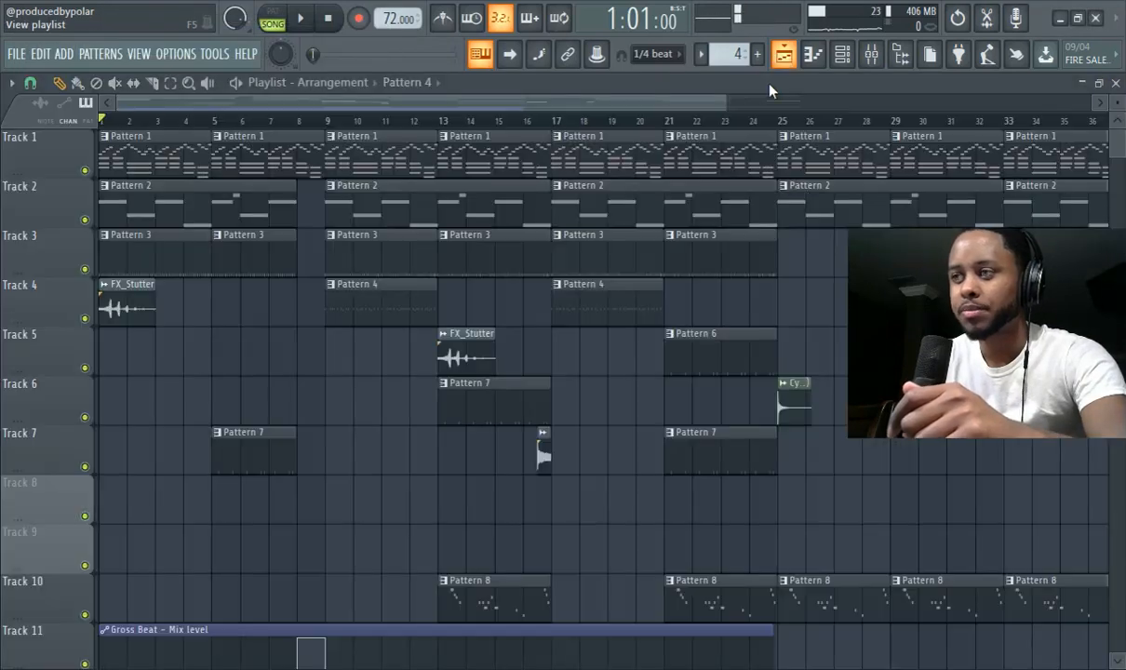
Step: Arm audio recording and record the first vocal take onto track 8 over the beat
click(300, 18)
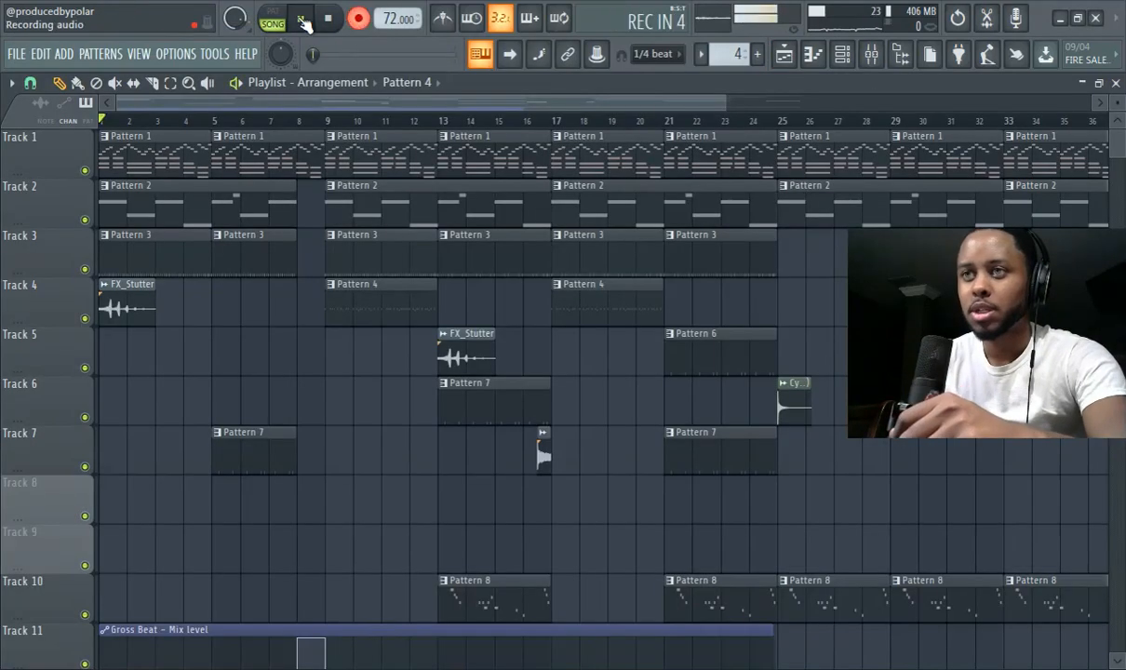
click(302, 18)
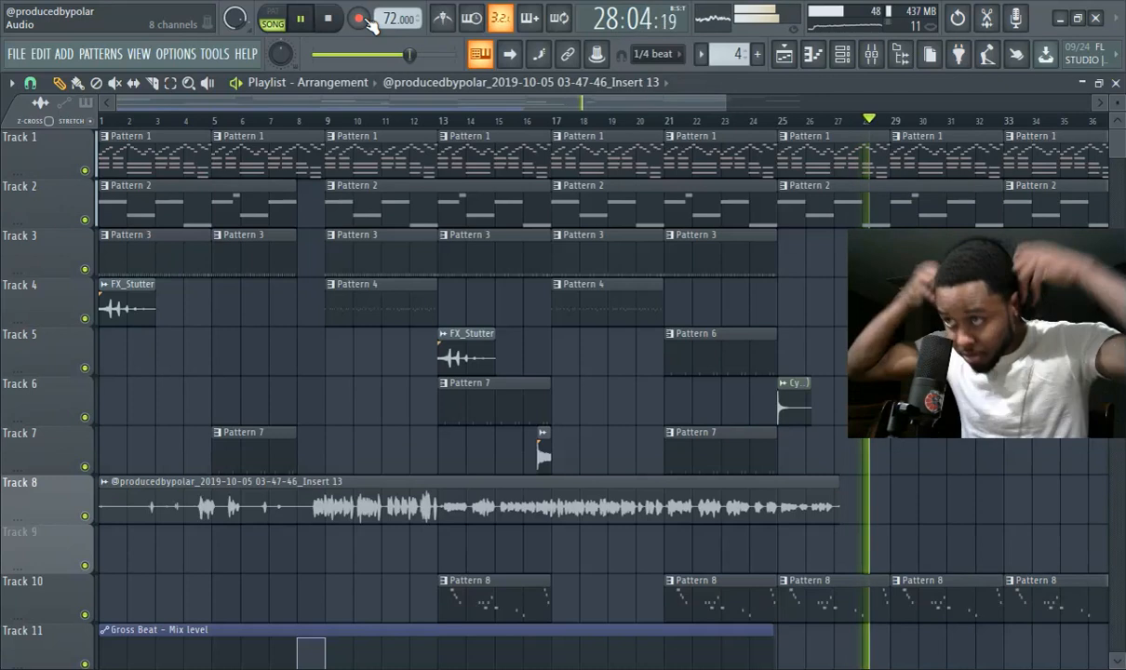
Step: Stop the first take's recording and bring up the Mixer
click(327, 19)
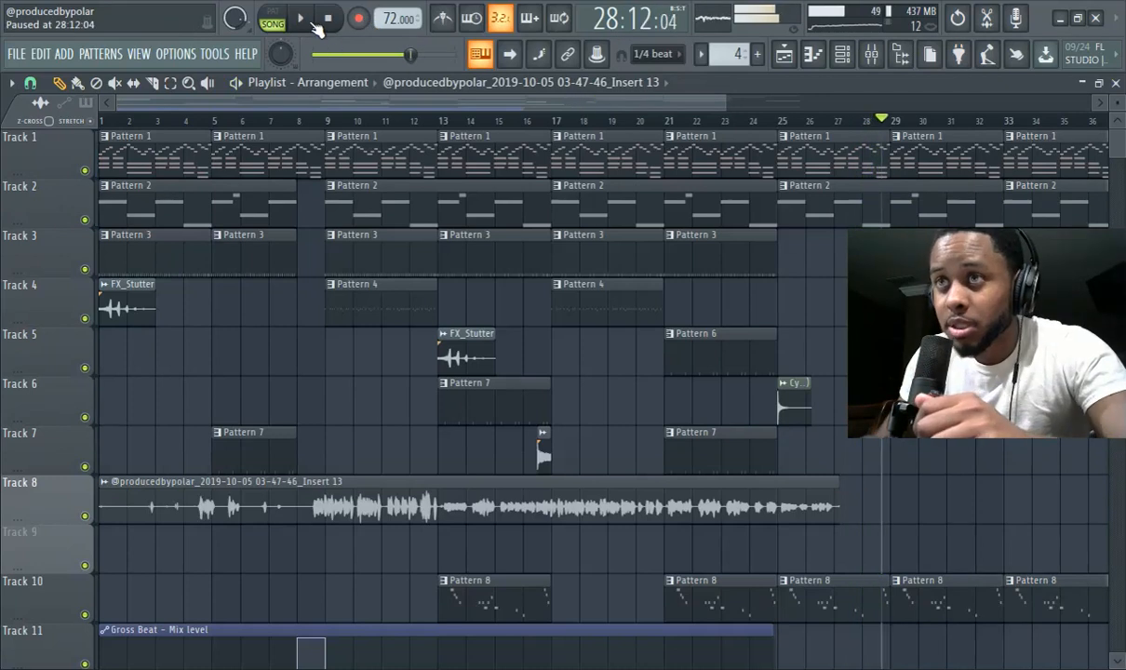
click(871, 54)
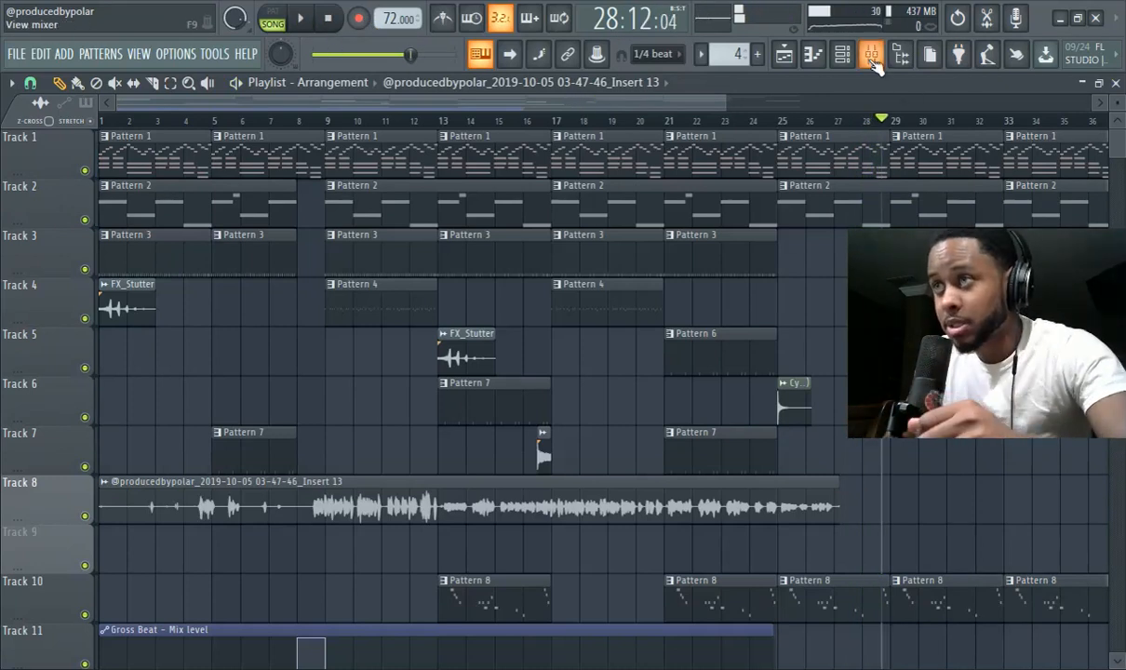
click(871, 54)
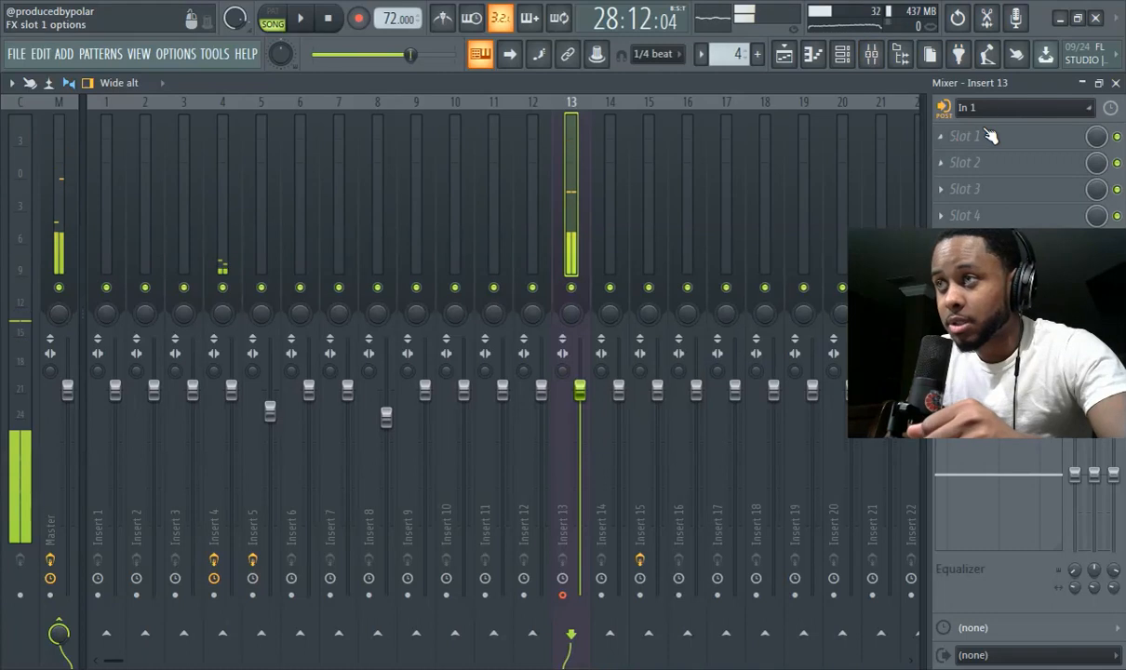
Step: Load Fruity Love Philter into effect slot 1 of mixer insert 13
click(963, 136)
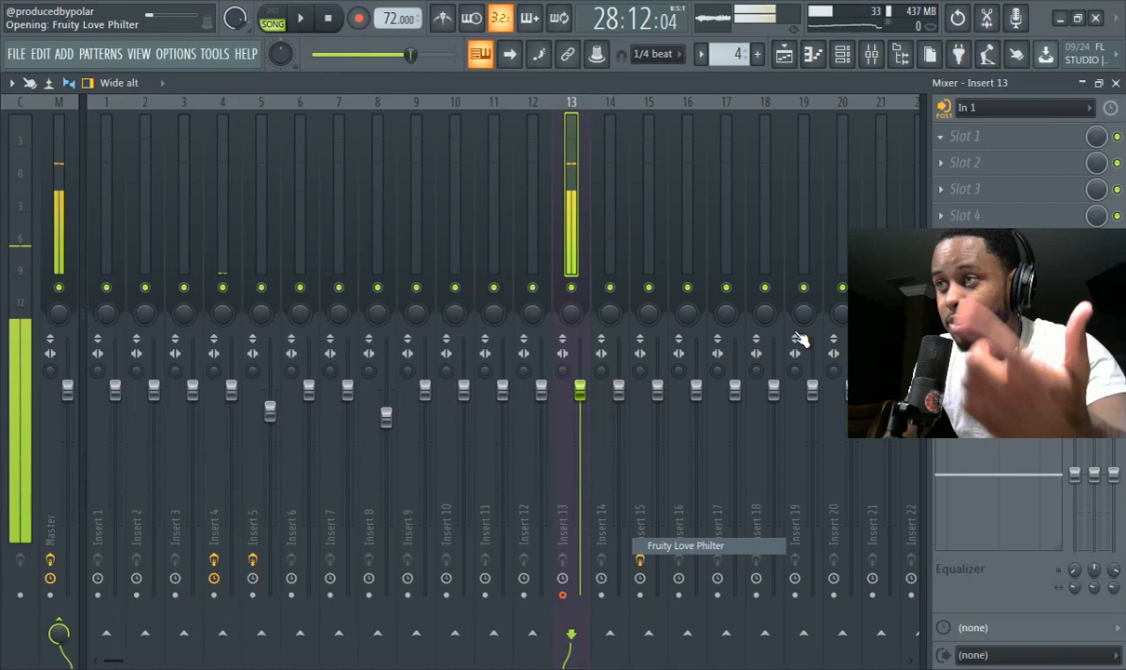
click(963, 136)
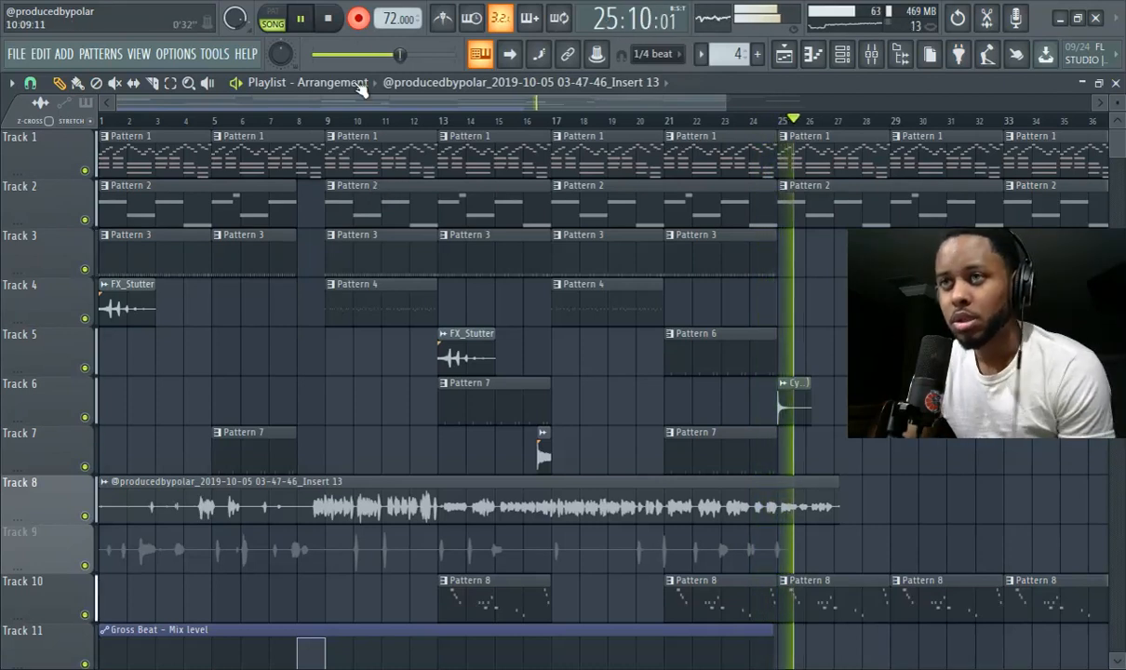
Step: Stop recording the second vocal take on track 9 and halt playback
click(358, 18)
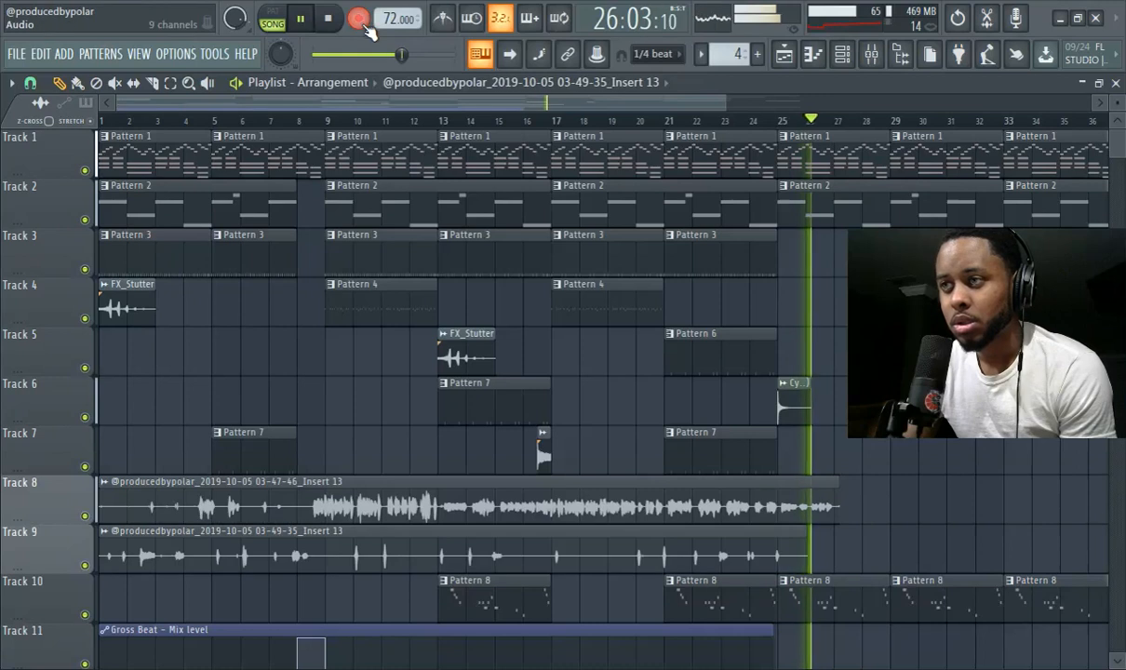
click(357, 19)
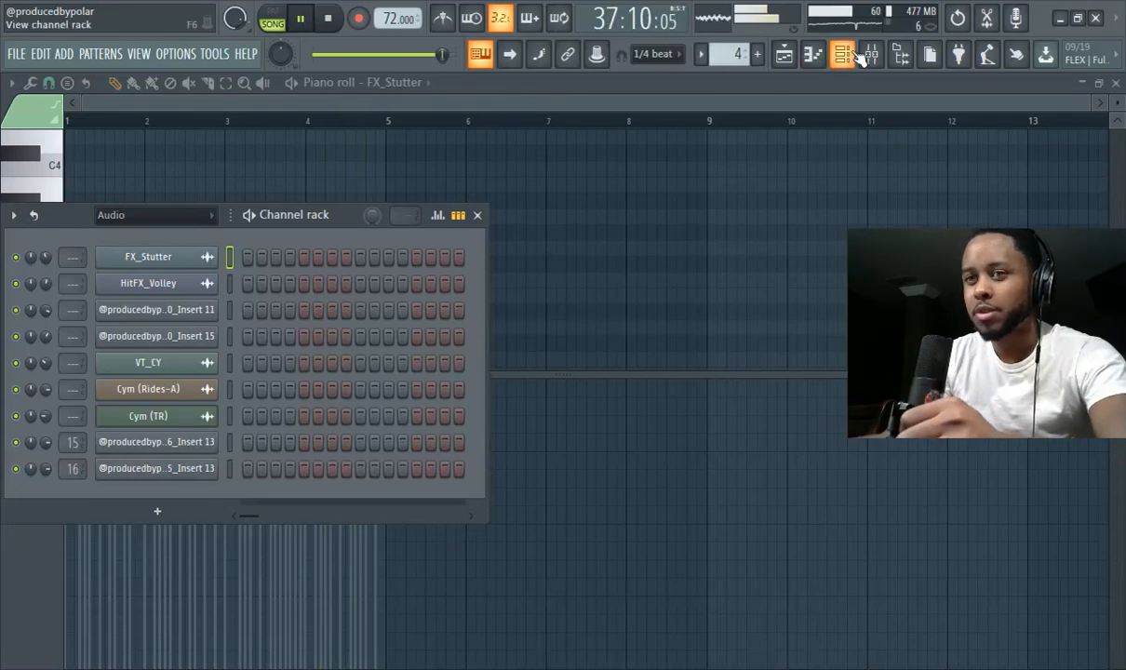
Step: Hide the channel rack to return to the Mixer for insert 15
click(841, 54)
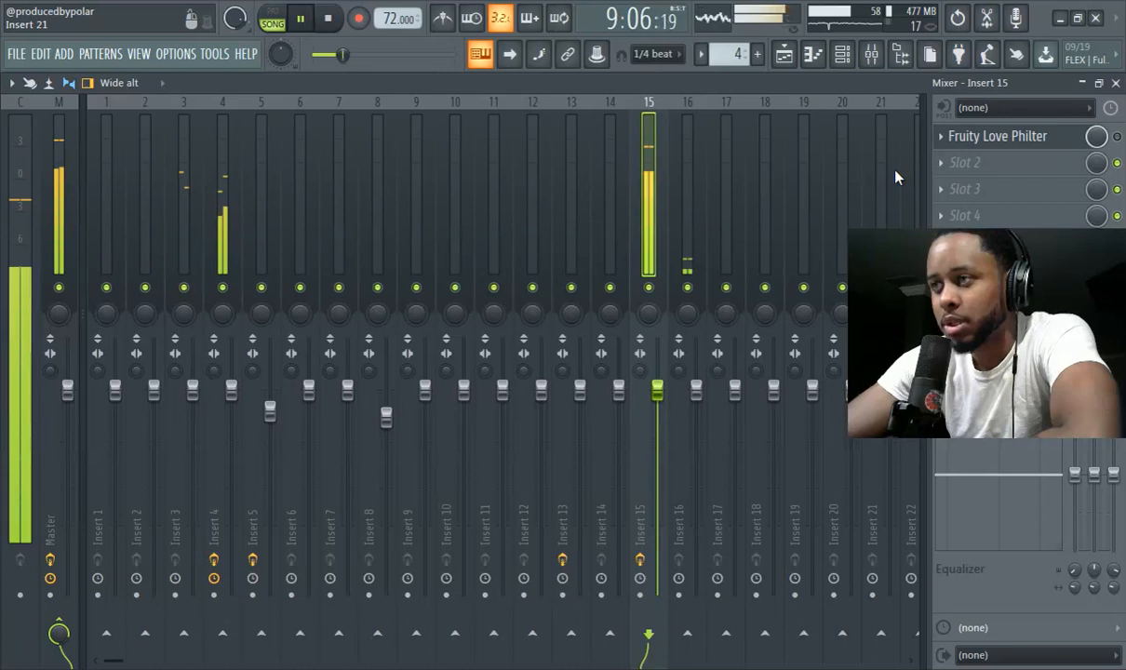
Step: Load Fruity Convolver into slot 2 of insert 15 and close its window
click(964, 162)
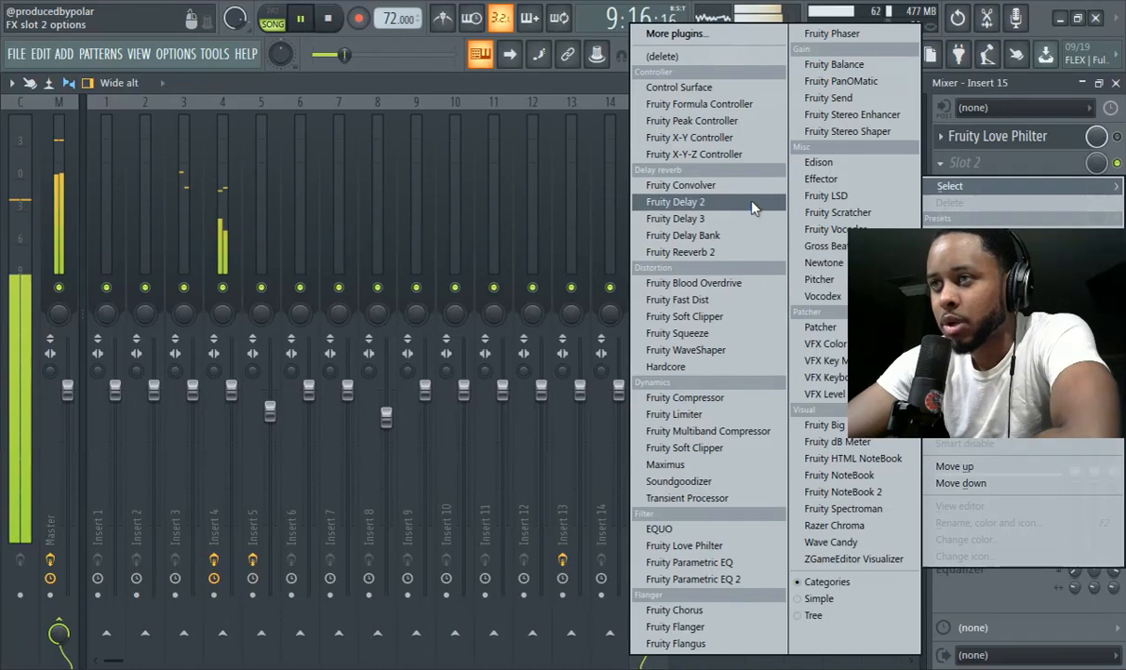
click(680, 184)
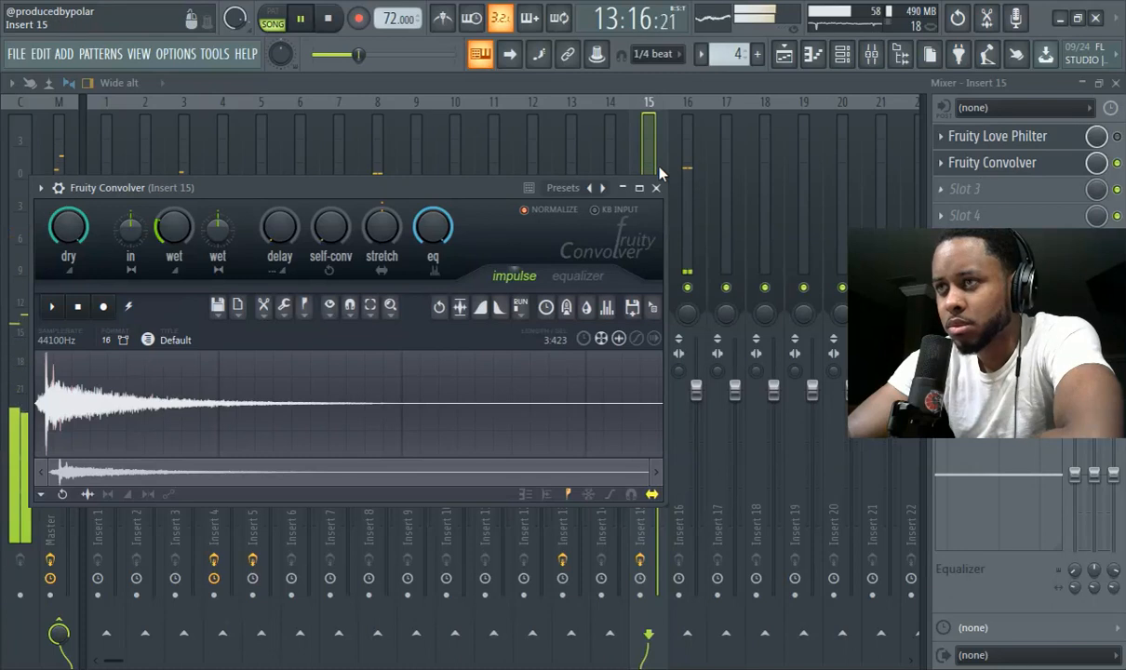
click(841, 54)
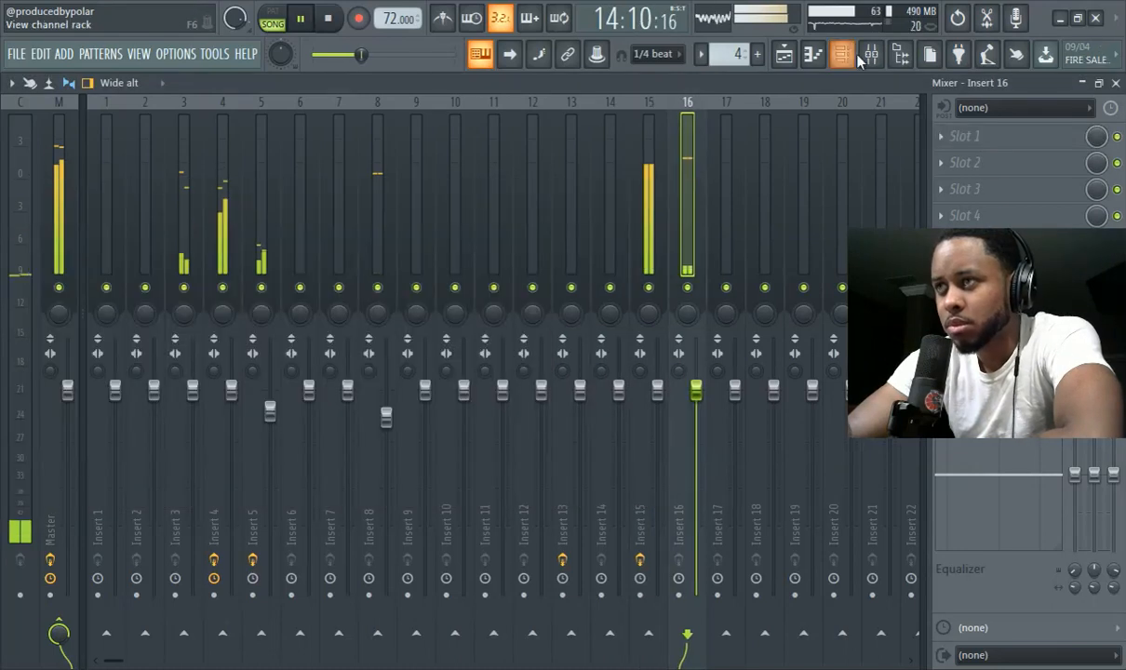
Step: Show the playlist, check the track 9 vocal clip's settings, and close the clip window
click(841, 54)
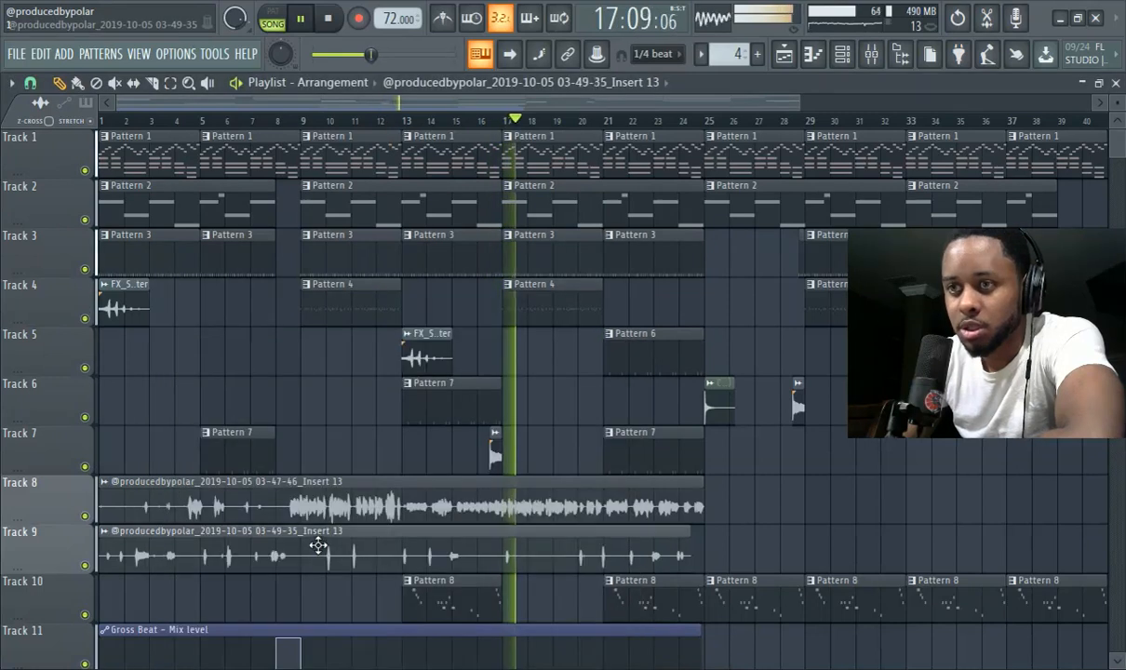
double_click(320, 546)
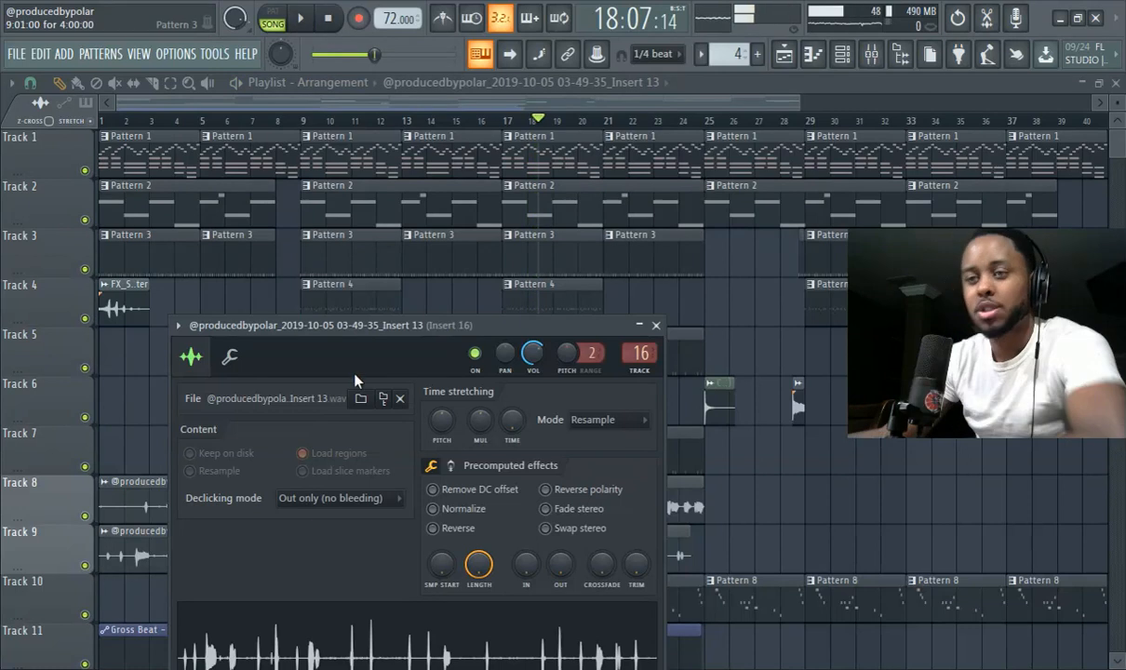
click(655, 323)
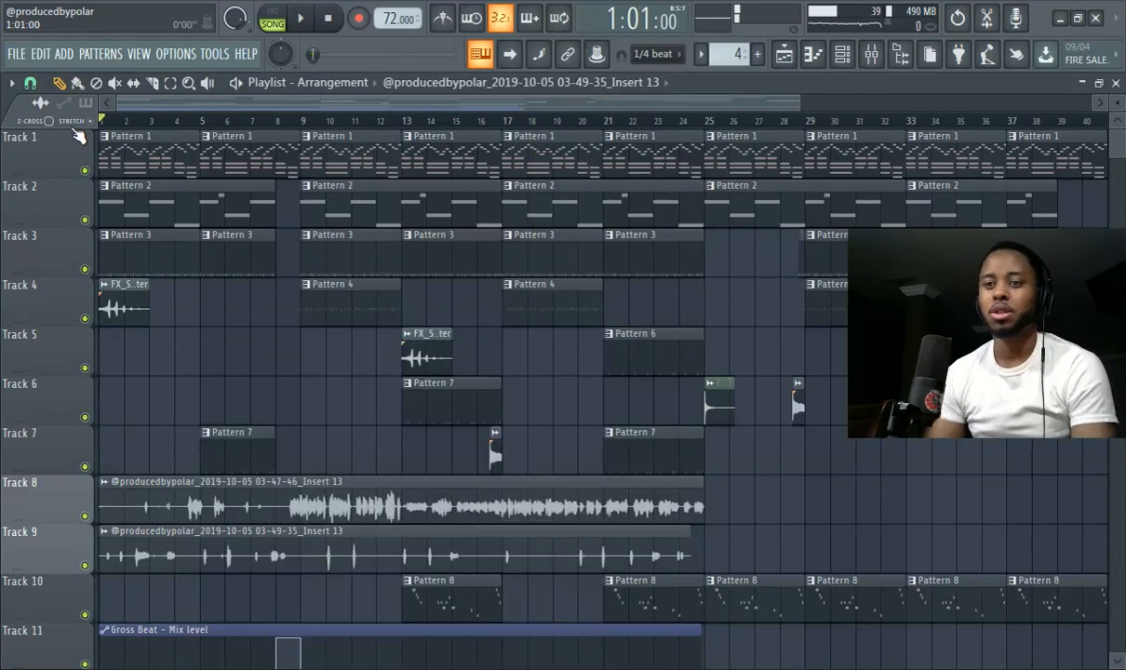